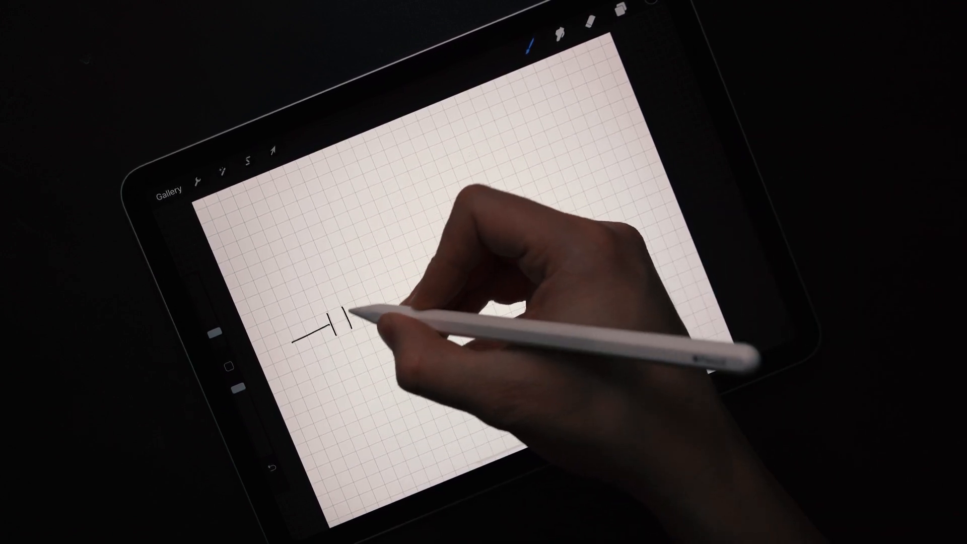
Label capacitor C1 as 100n and draw resistor R1 (430K) rising to a supply arrow.
{"action": "left_click_drag", "start_coordinate": [348, 311], "coordinate": [326, 293]}
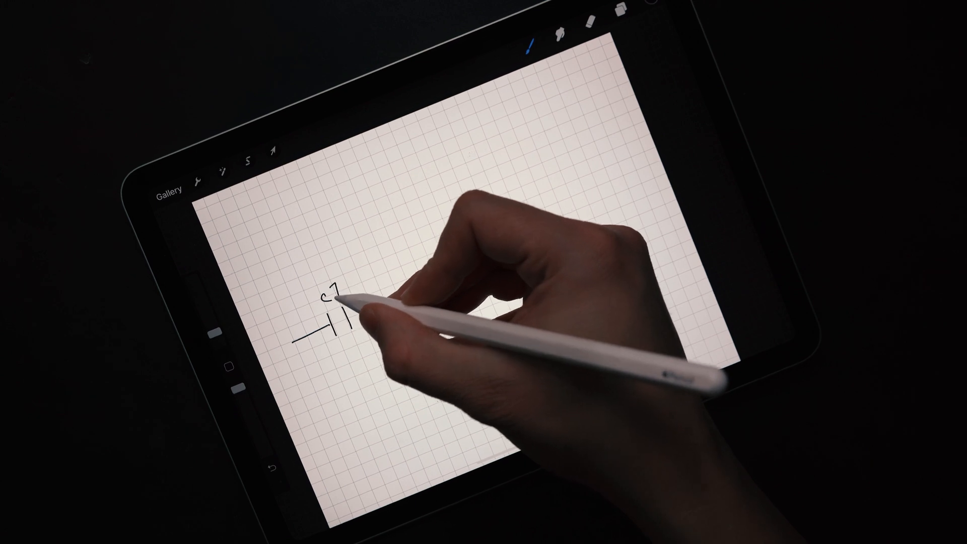
{"action": "left_click_drag", "start_coordinate": [346, 321], "coordinate": [348, 343]}
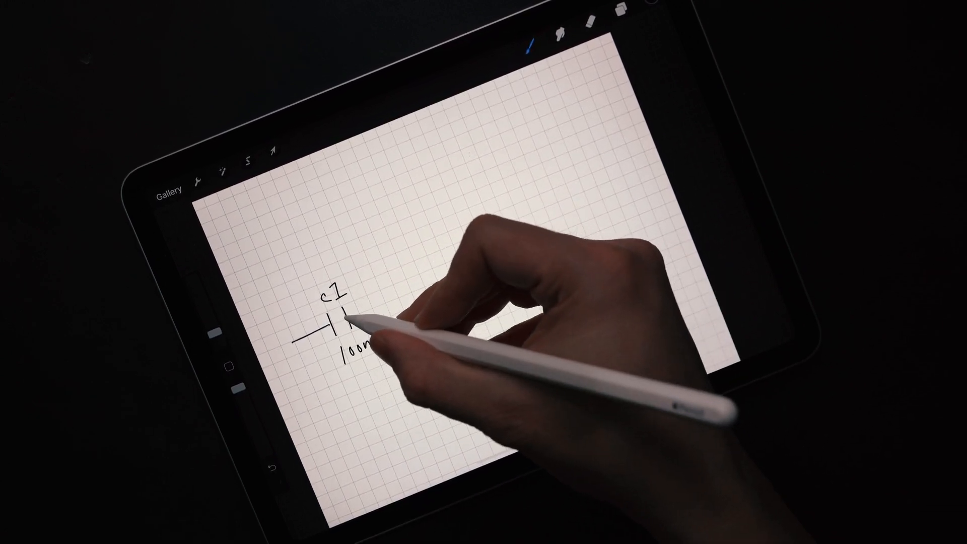
{"action": "left_click_drag", "start_coordinate": [336, 302], "coordinate": [394, 296]}
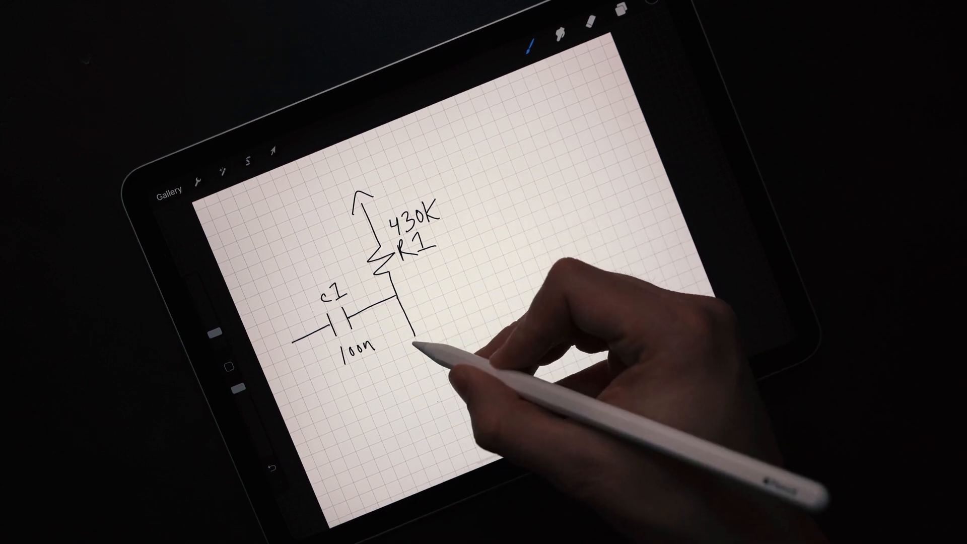
Draw 43K resistor R2 from the bias junction down to ground.
{"action": "left_click_drag", "start_coordinate": [401, 332], "coordinate": [425, 376]}
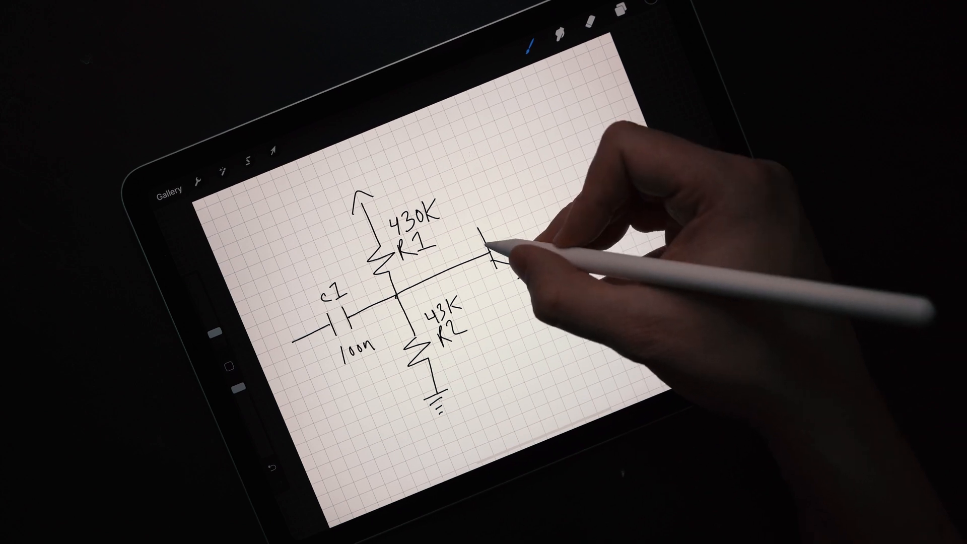
Draw the transistor with its collector resistor up to a supply arrow.
{"action": "left_click_drag", "start_coordinate": [493, 247], "coordinate": [518, 259]}
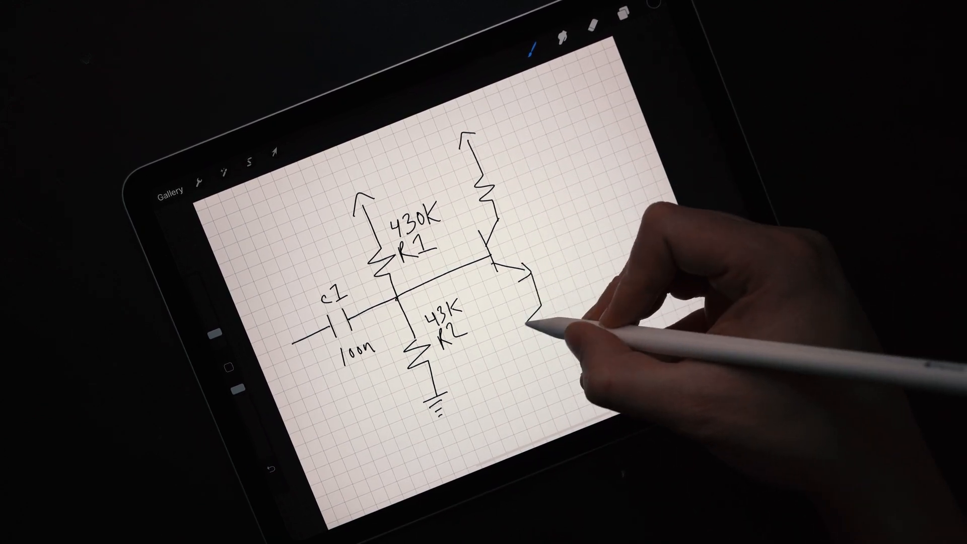
Draw 390K emitter resistor R3 down to ground and the collector output wire.
{"action": "left_click_drag", "start_coordinate": [530, 277], "coordinate": [554, 354]}
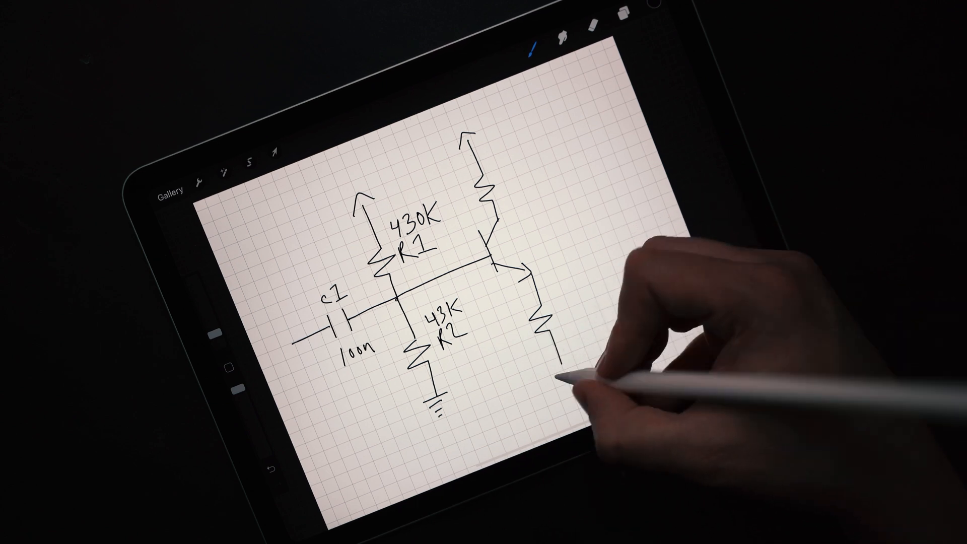
{"action": "left_click_drag", "start_coordinate": [558, 345], "coordinate": [558, 376]}
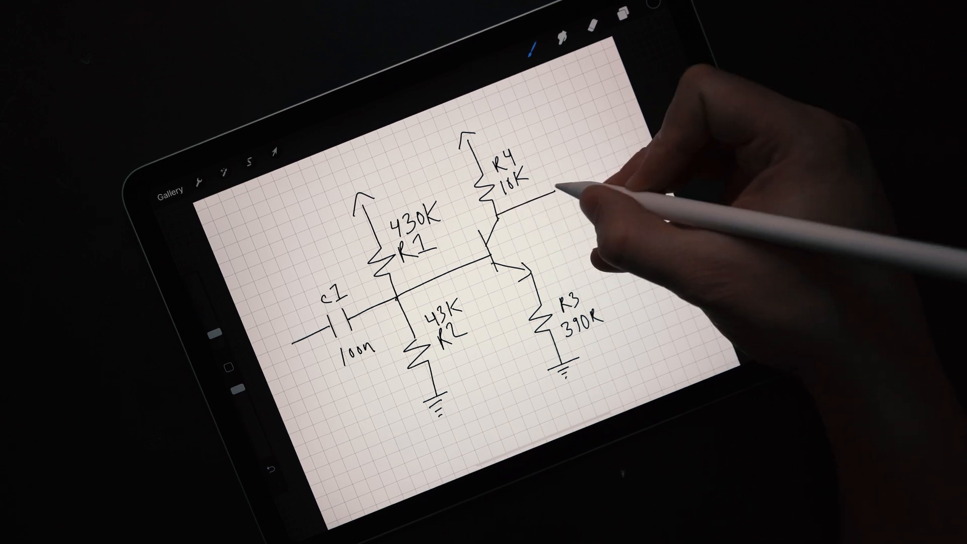
{"action": "left_click_drag", "start_coordinate": [550, 194], "coordinate": [564, 195]}
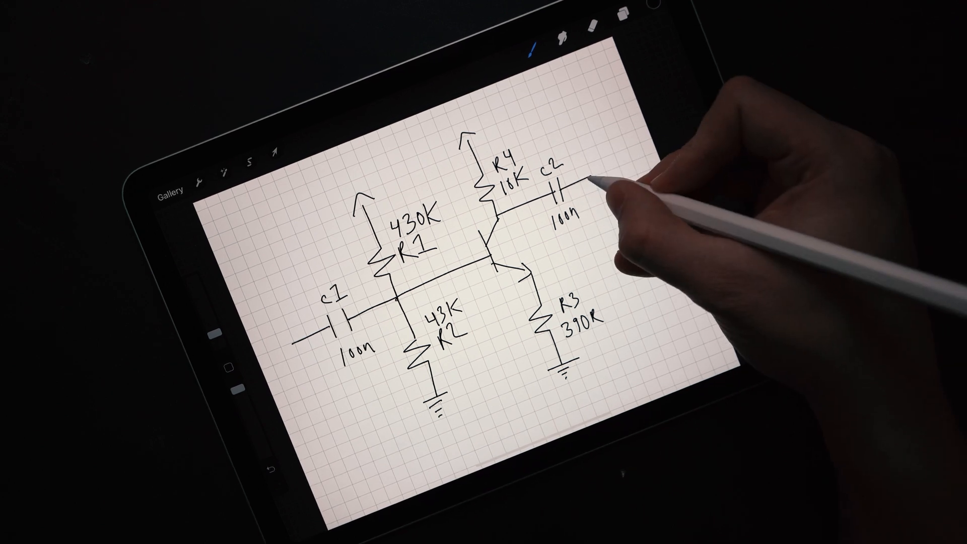
Finish capacitor C2, labelled 100n, on the collector output wire.
{"action": "left_click_drag", "start_coordinate": [586, 185], "coordinate": [598, 235]}
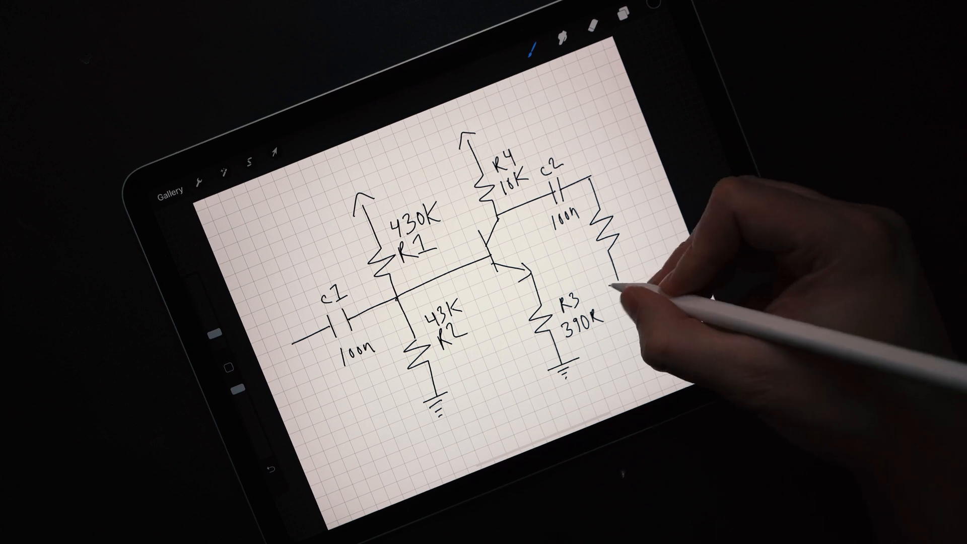
Draw the A100K volume pot after C2 and label the transistor Q1.
{"action": "left_click_drag", "start_coordinate": [607, 280], "coordinate": [625, 290]}
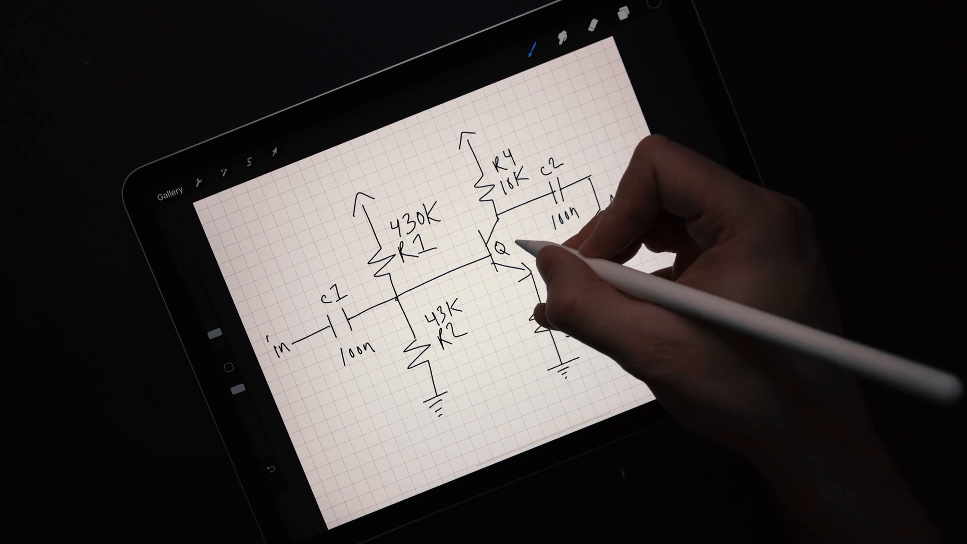
{"action": "left_click_drag", "start_coordinate": [567, 265], "coordinate": [605, 321]}
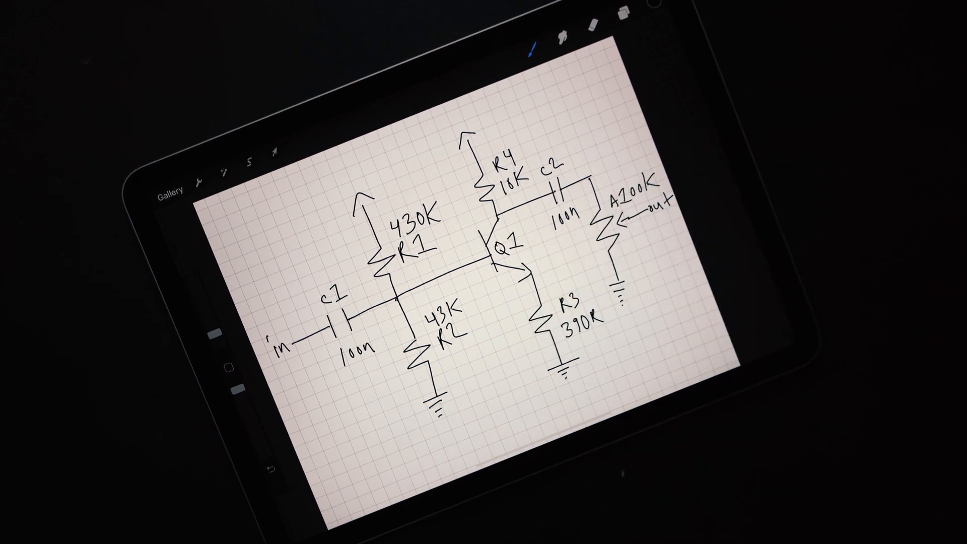